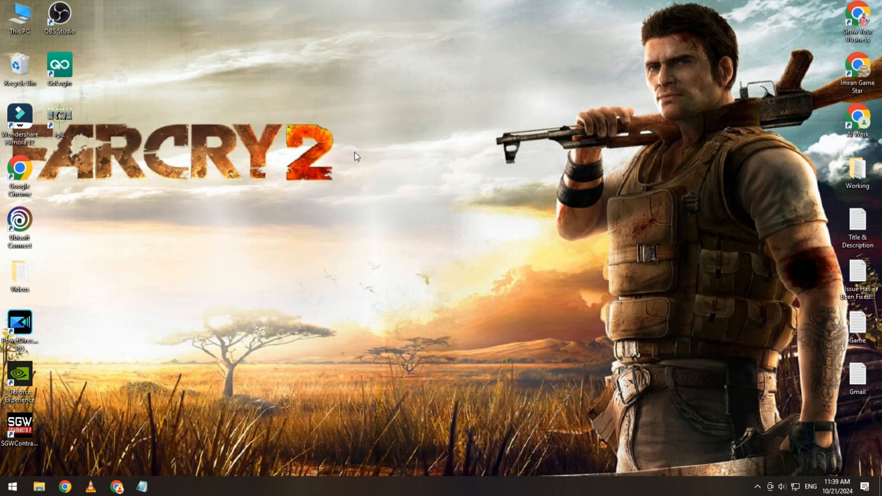
pyautogui.moveTo(520, 42)
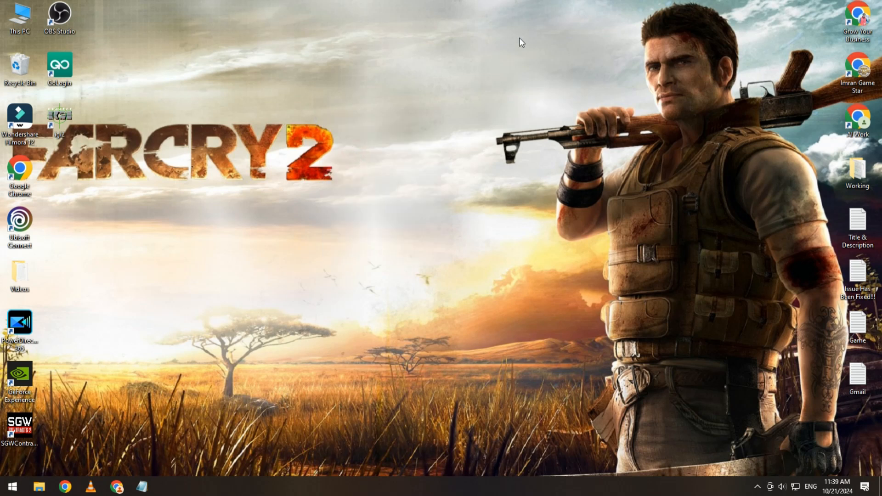
pyautogui.moveTo(393, 105)
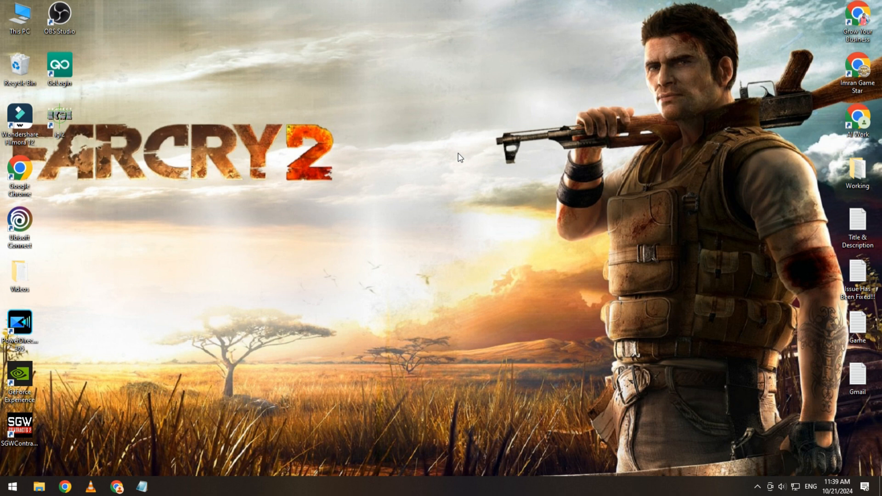
pyautogui.moveTo(365, 216)
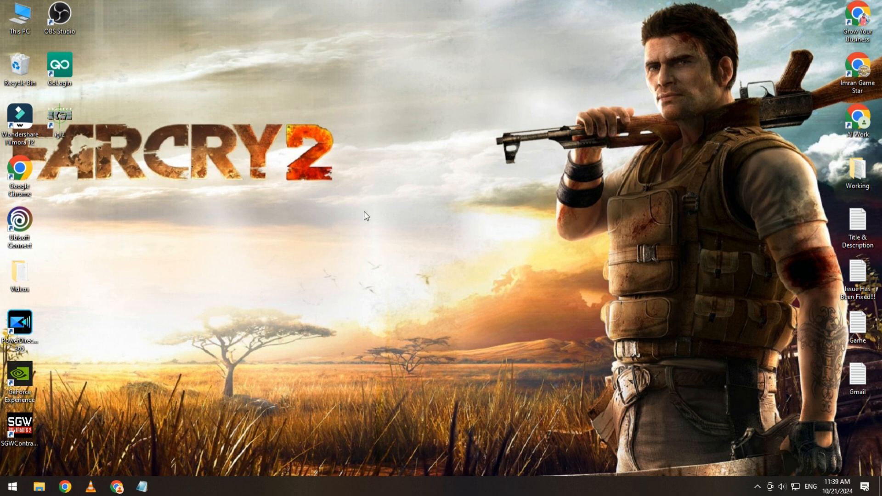
pyautogui.moveTo(327, 246)
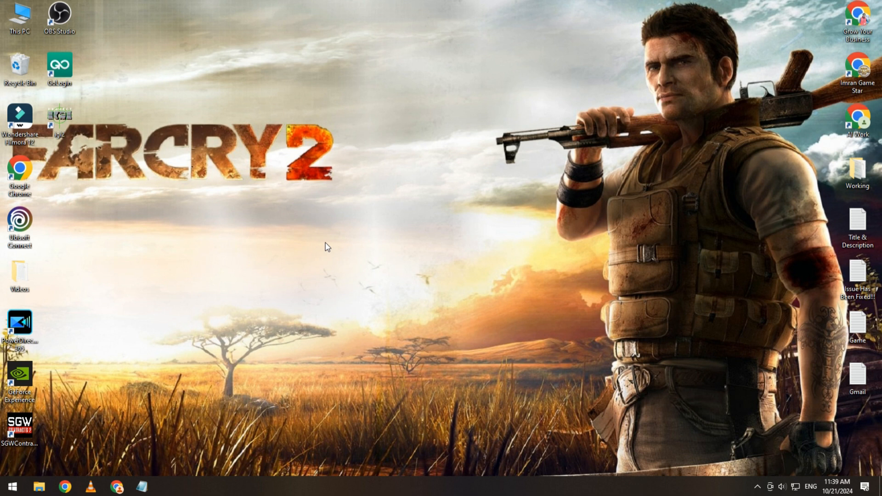
pyautogui.moveTo(331, 249)
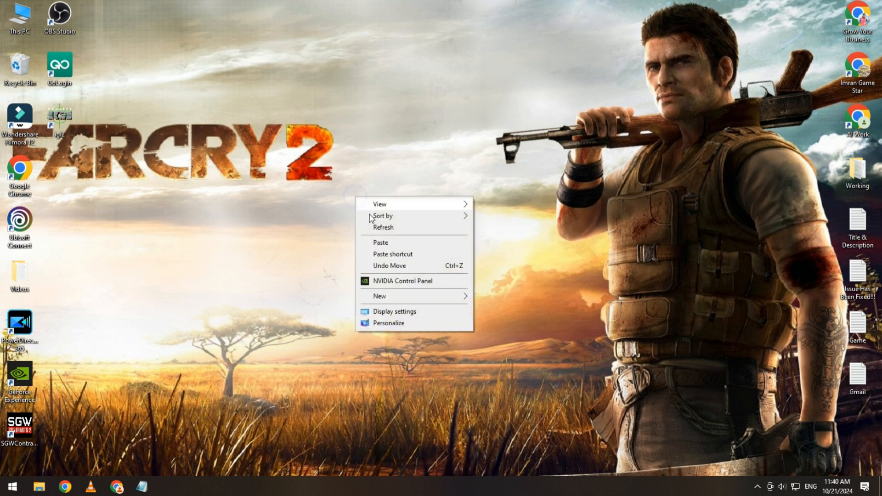
# - Dismiss the desktop menu and search the Start menu for 'ww'
pyautogui.click(219, 246)
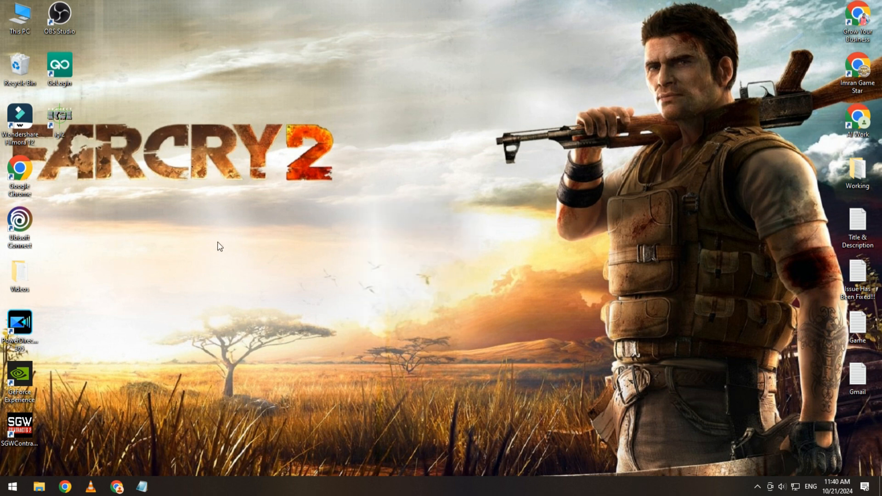
pyautogui.click(11, 485)
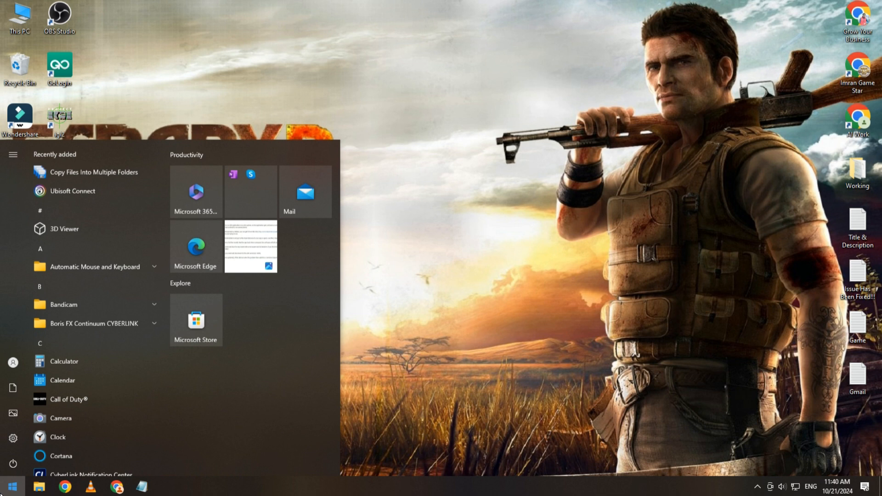
pyautogui.write('w')
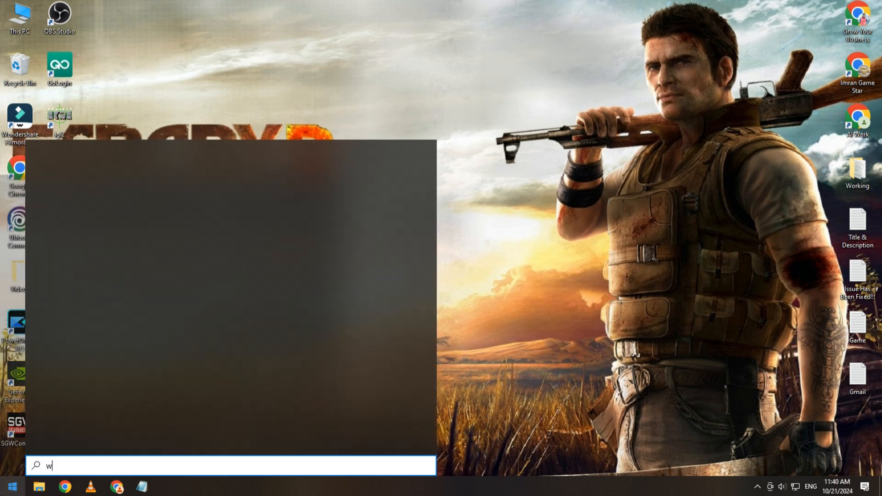
pyautogui.write('w')
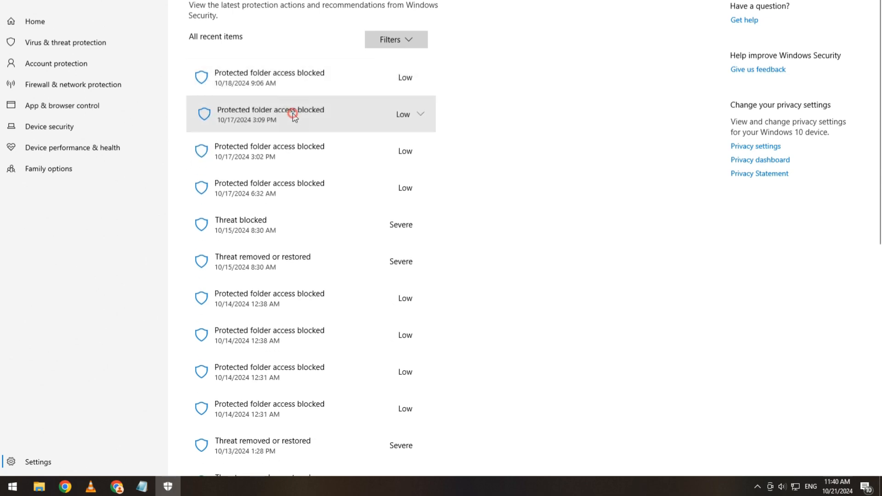
# - Inspect the 3:09 PM blocked-access event's actions, then bring up File Explorer
pyautogui.click(292, 113)
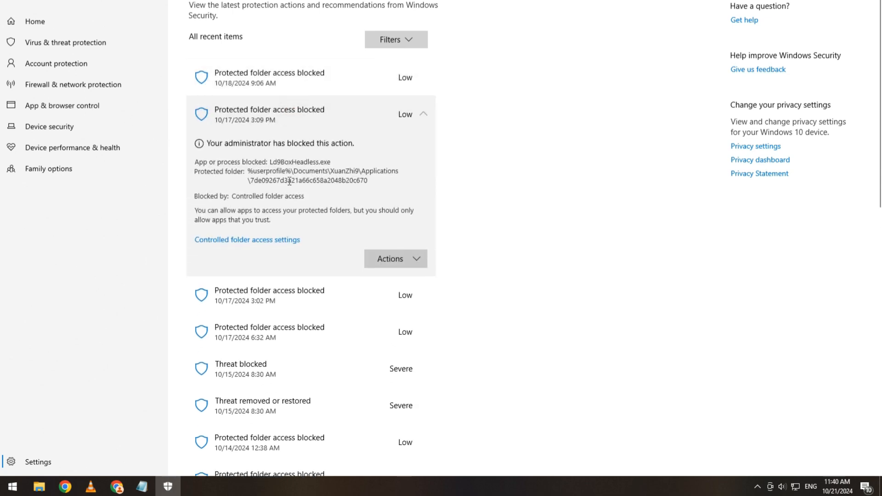
pyautogui.moveTo(389, 259)
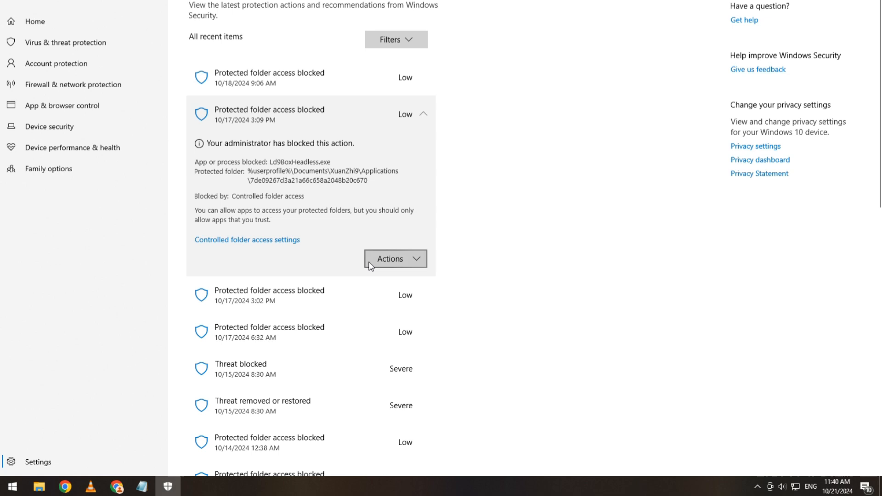
pyautogui.click(395, 258)
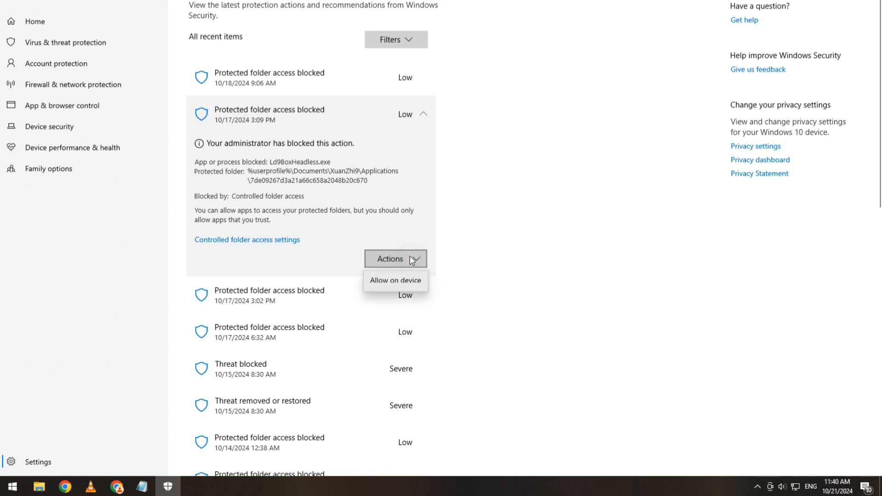
pyautogui.moveTo(394, 305)
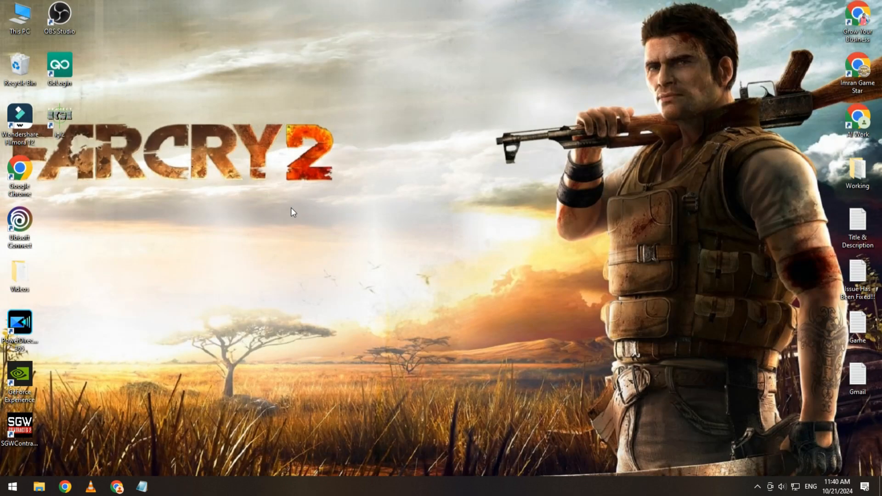
pyautogui.moveTo(325, 254)
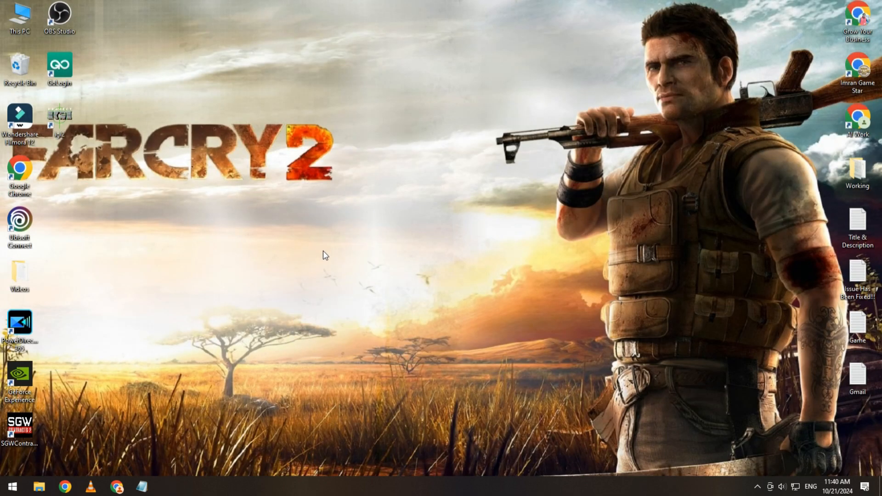
pyautogui.moveTo(210, 353)
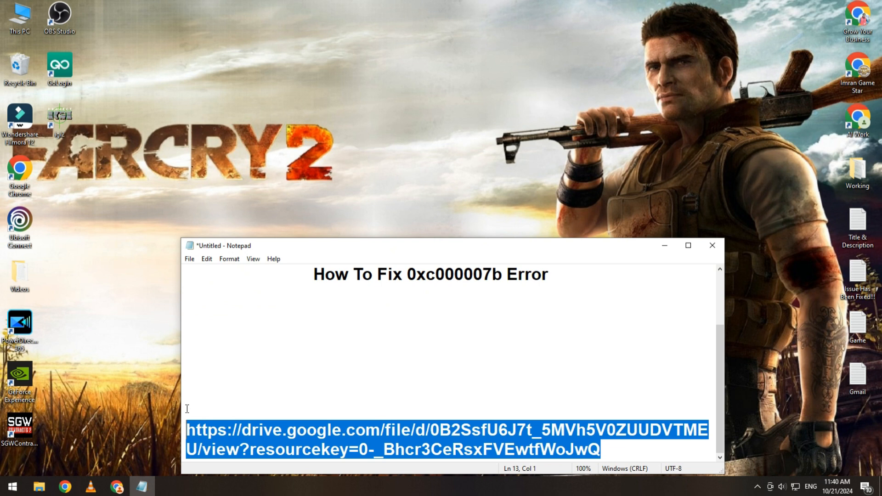
pyautogui.moveTo(128, 369)
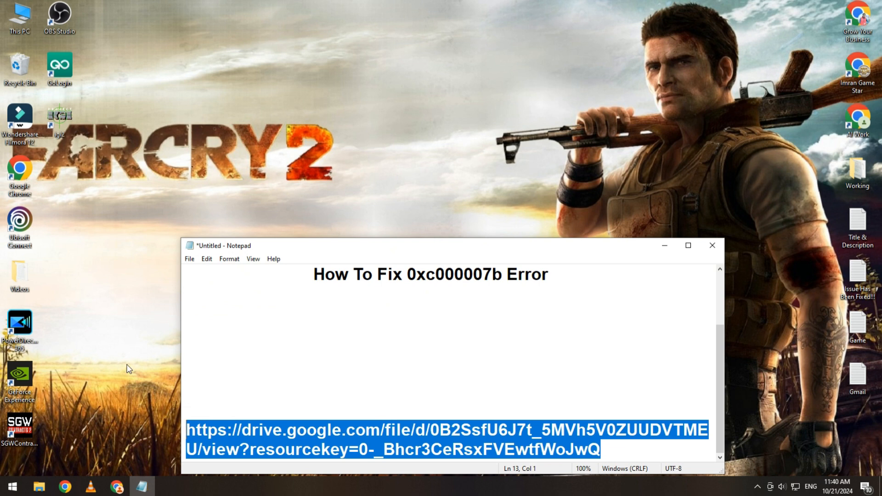
pyautogui.click(447, 439)
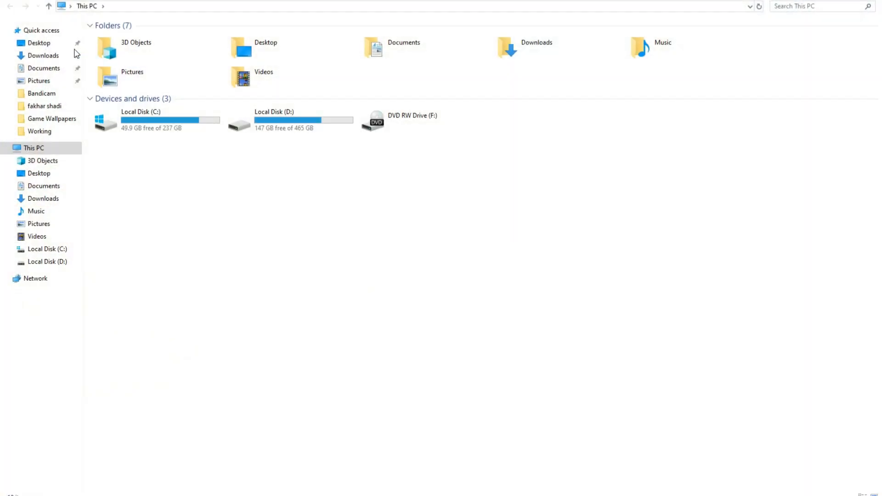
# - Extract the downloaded common_dlls_for_games archive and open its System32 folder
pyautogui.rightClick(118, 62)
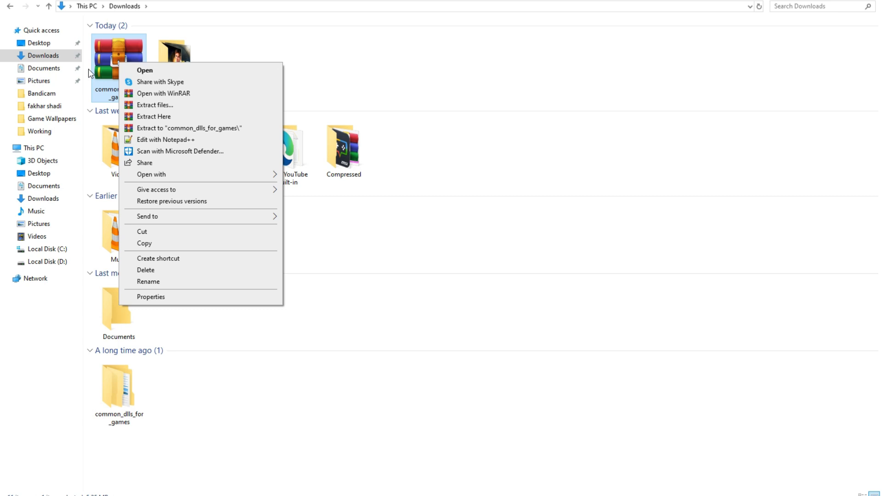
pyautogui.click(119, 390)
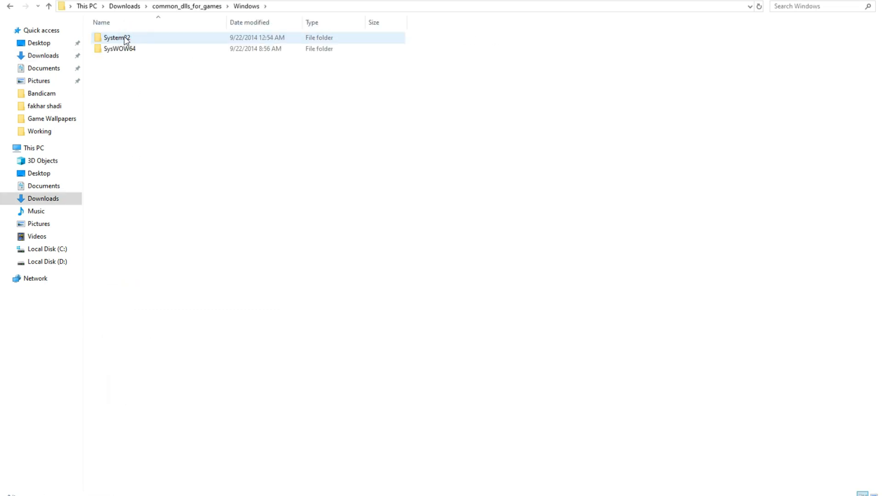
pyautogui.moveTo(138, 46)
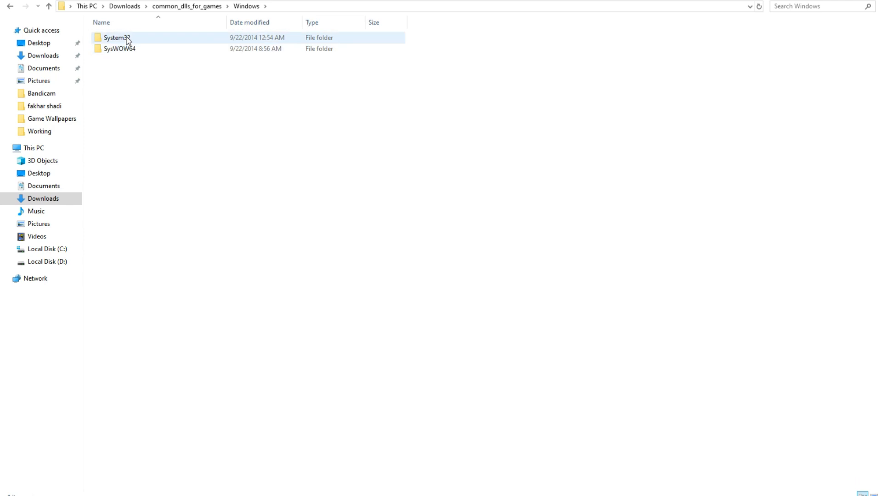
pyautogui.doubleClick(116, 37)
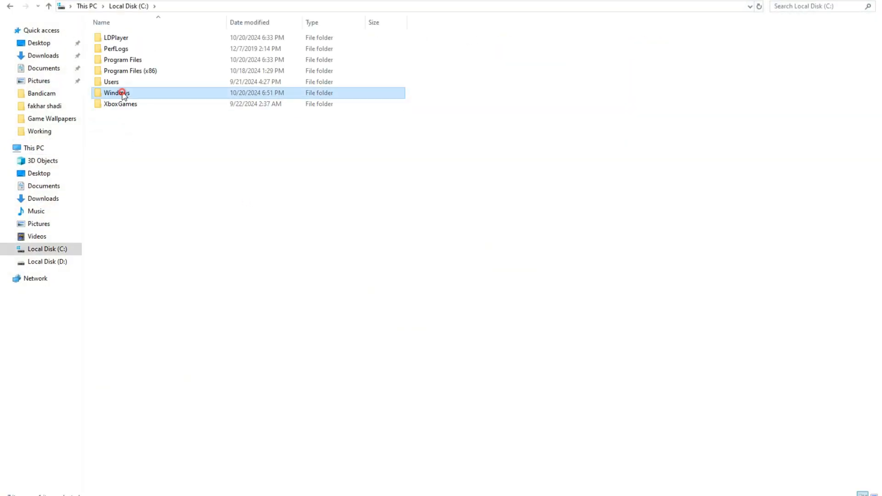
# - Paste the DLLs into C:\Windows\System32, replacing three same-named files, then go back
pyautogui.doubleClick(116, 92)
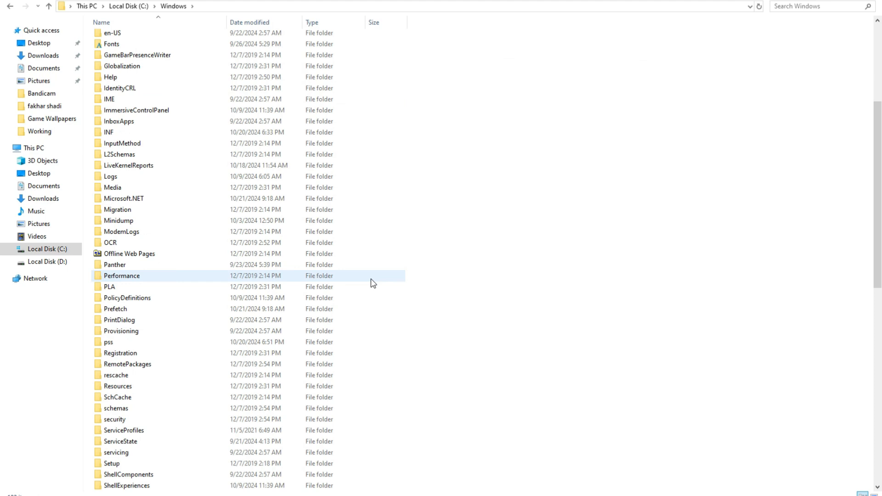
pyautogui.scroll(-3)
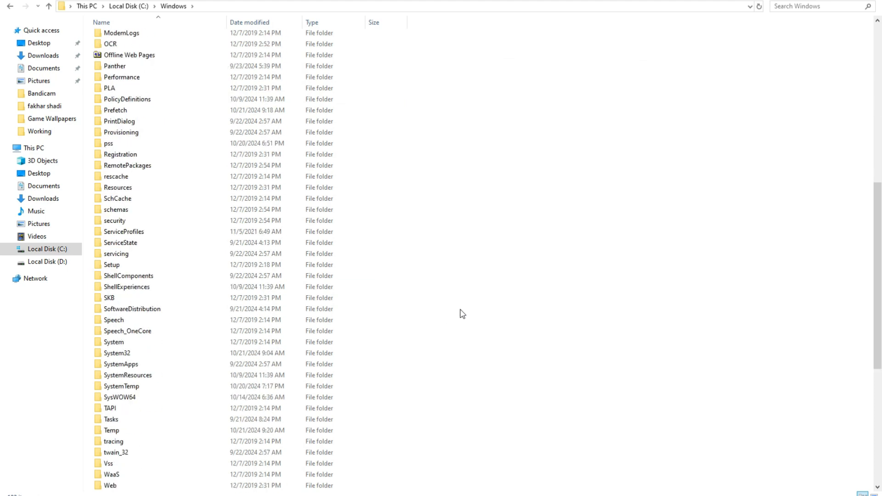
pyautogui.click(117, 353)
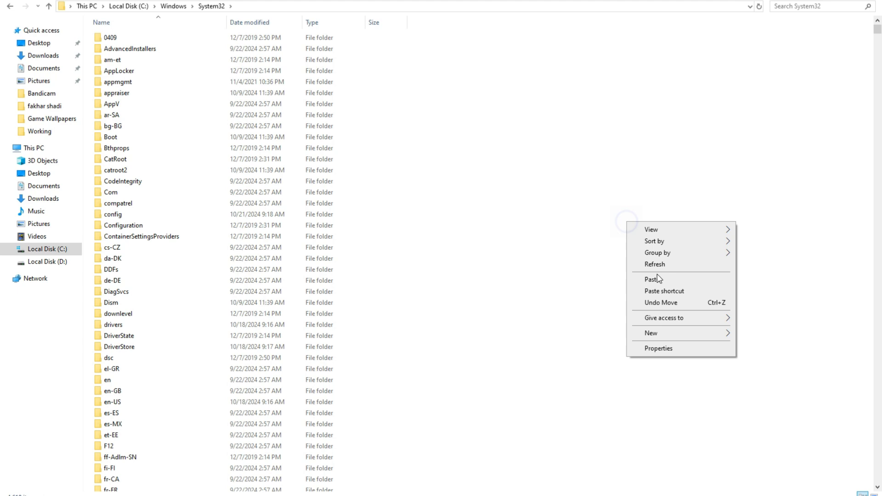
pyautogui.click(651, 279)
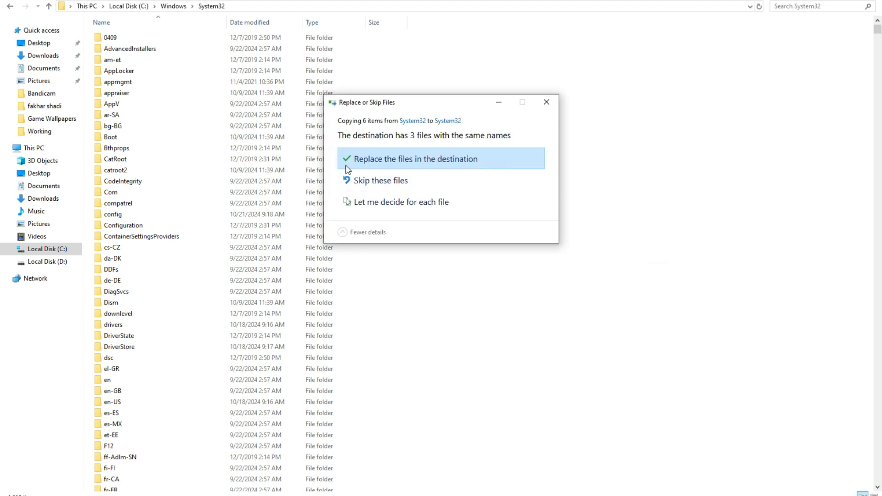
pyautogui.moveTo(277, 98)
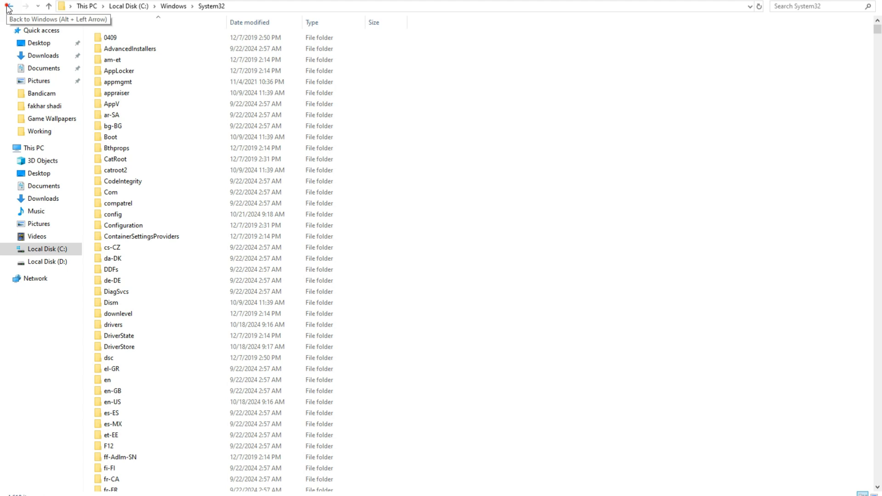
pyautogui.click(9, 6)
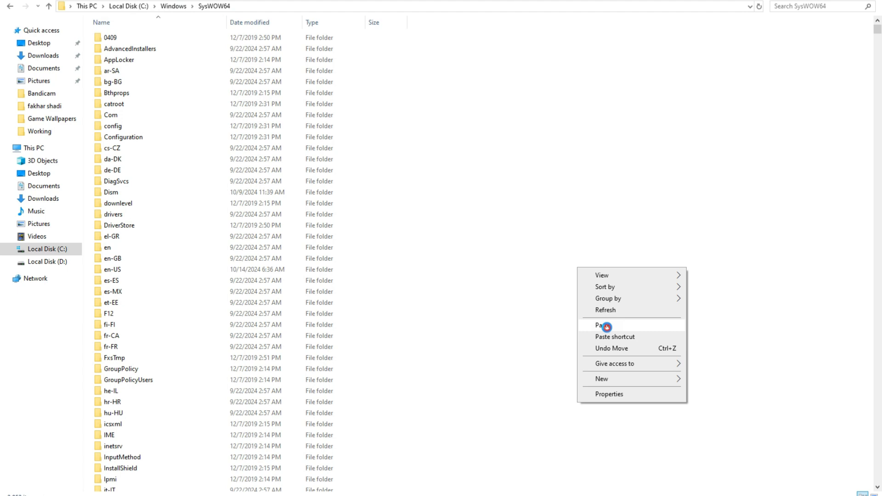
# - Paste the four DLLs into C:\Windows\SysWOW64, overwriting msvcr100_clr0400.dll
pyautogui.click(601, 325)
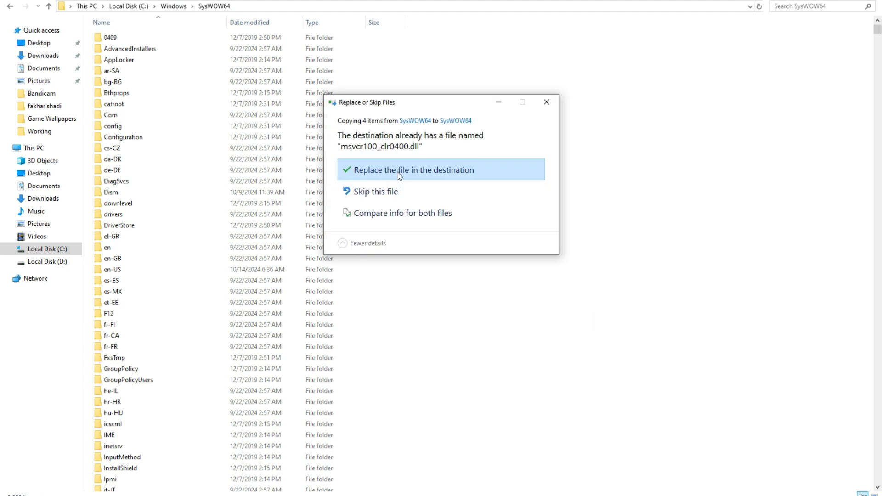
pyautogui.click(415, 170)
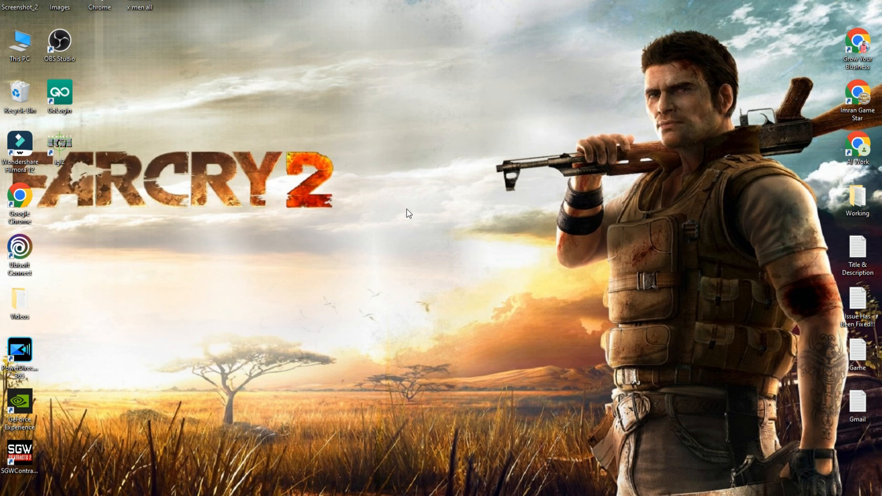
pyautogui.moveTo(100, 318)
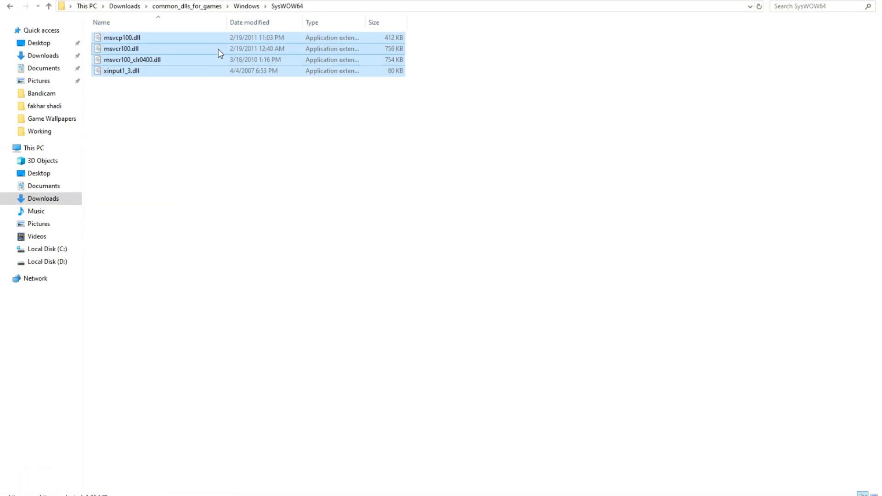
pyautogui.moveTo(9, 6)
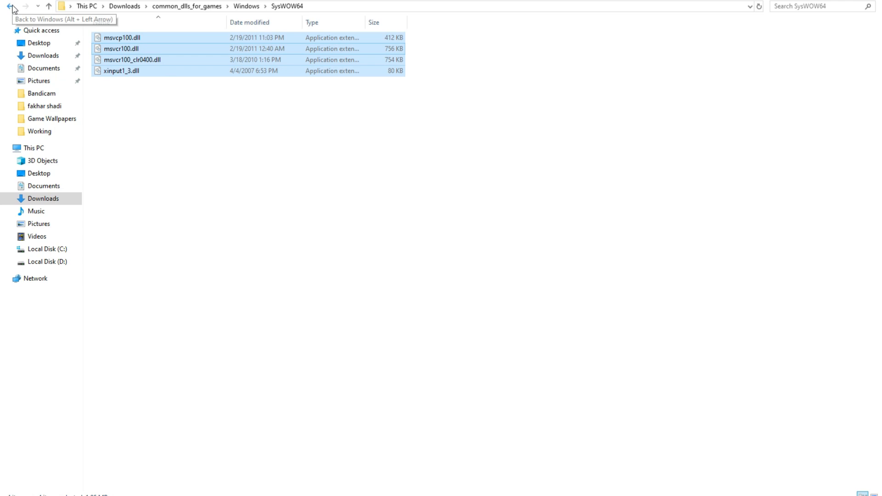
# - Return to the downloaded Windows folder and open one of its DLL subfolders
pyautogui.click(10, 6)
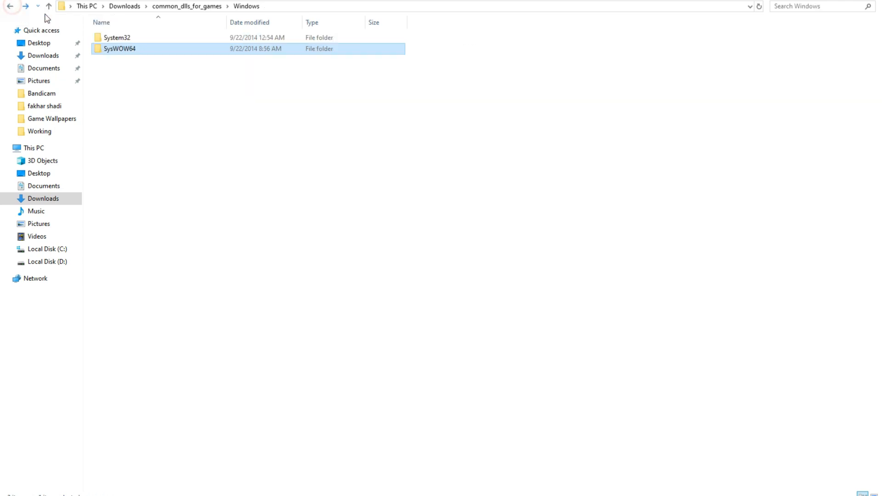
pyautogui.doubleClick(117, 38)
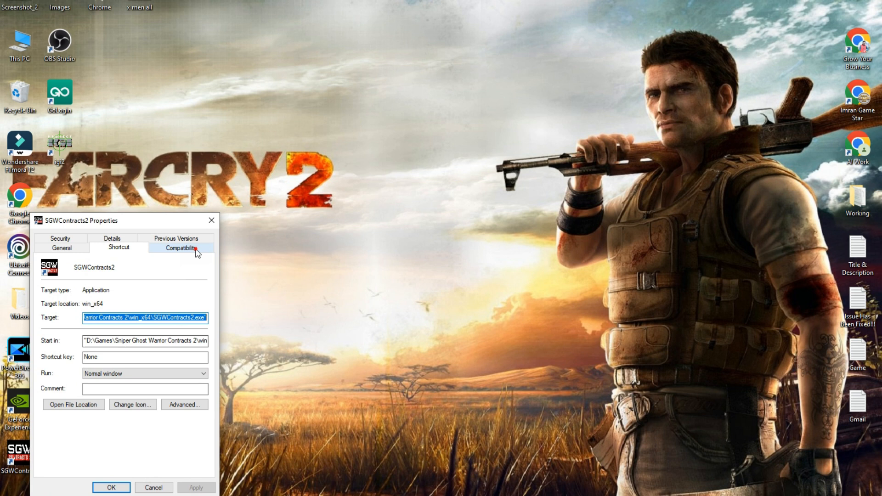
# - Set SGWContracts2 to Windows 8 compatibility and run as administrator, then close Properties
pyautogui.click(180, 248)
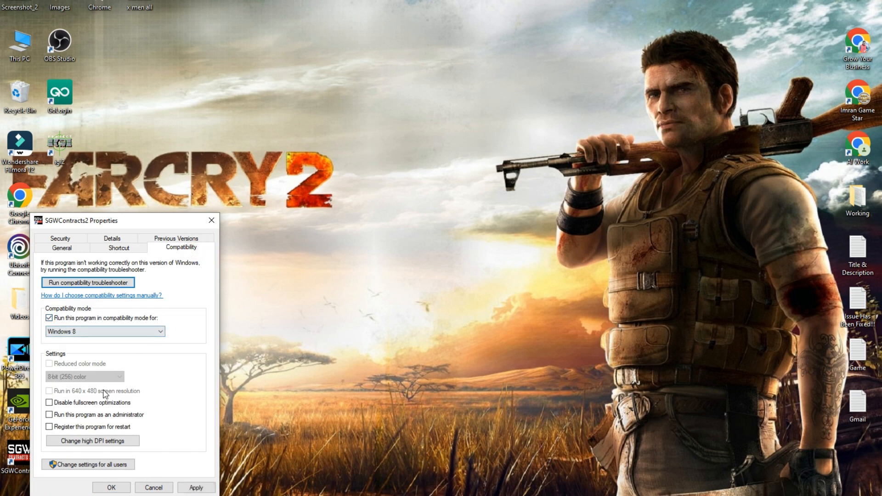
pyautogui.click(50, 414)
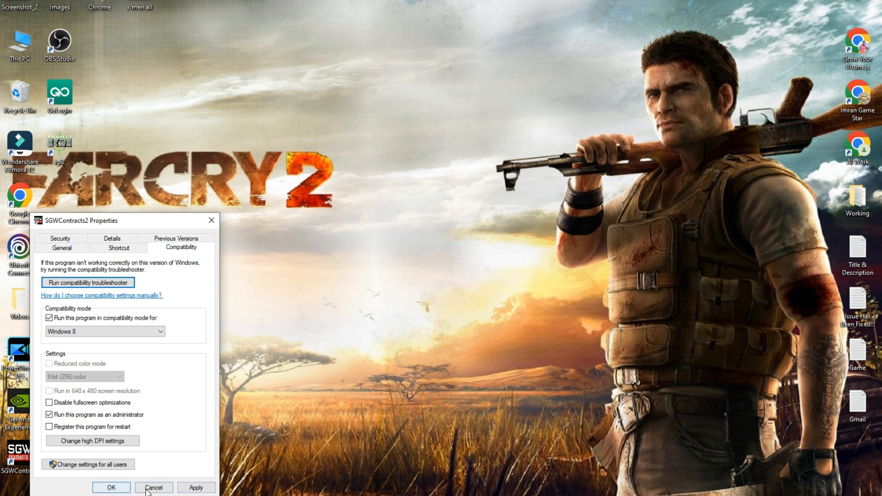
pyautogui.click(153, 486)
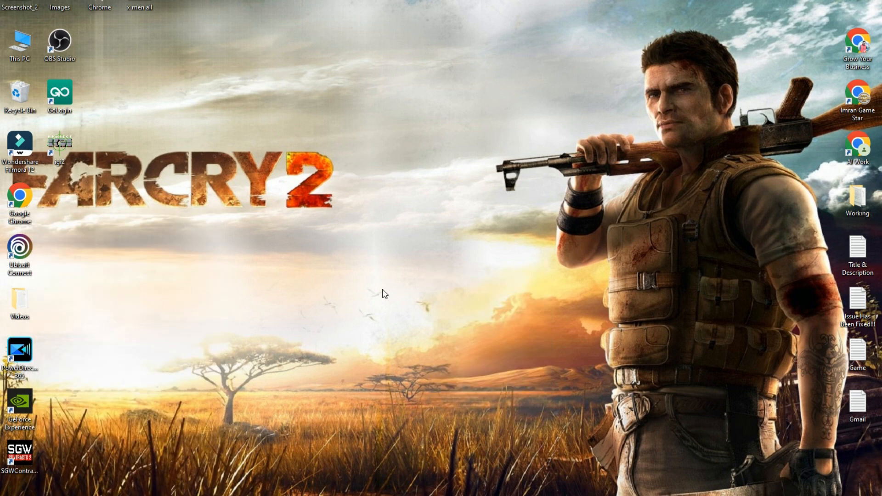